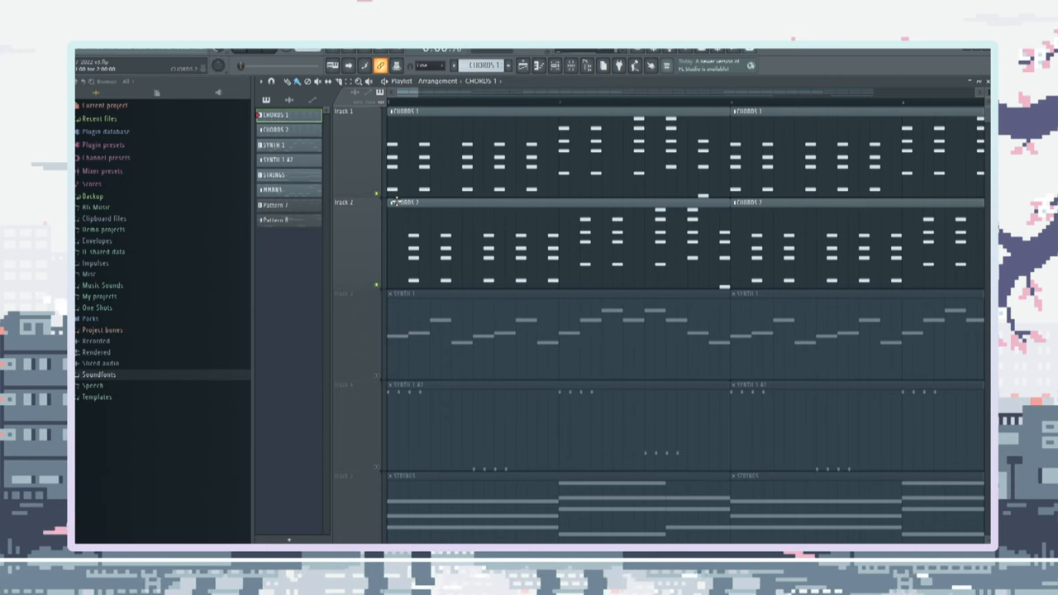
mouse_move(350, 161)
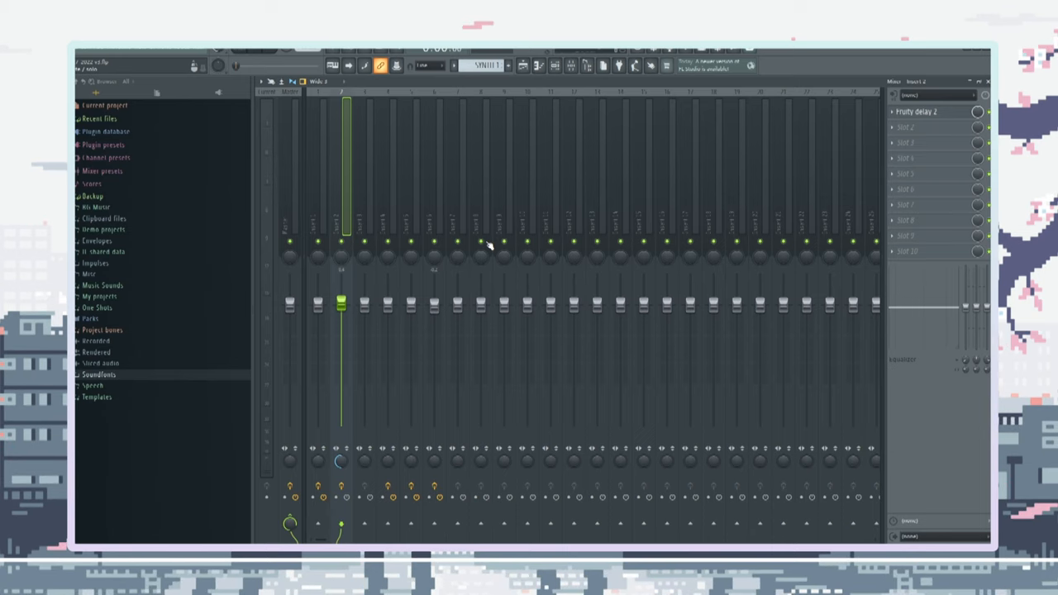
mouse_move(460, 239)
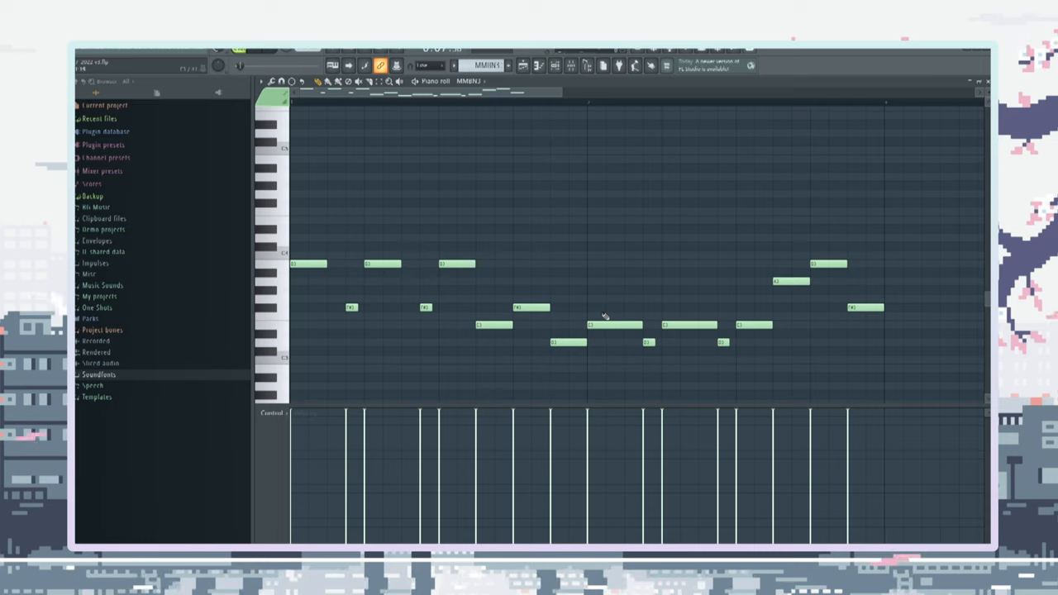
mouse_move(608, 314)
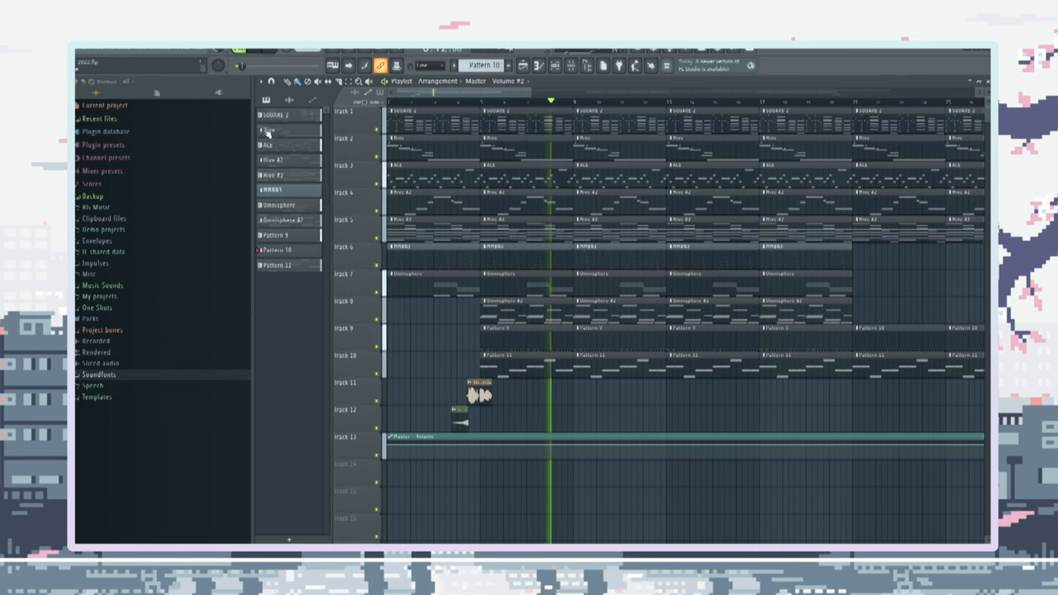
Open a short-note chord pattern from the second beat's arrangement in the piano roll
left_click(285, 190)
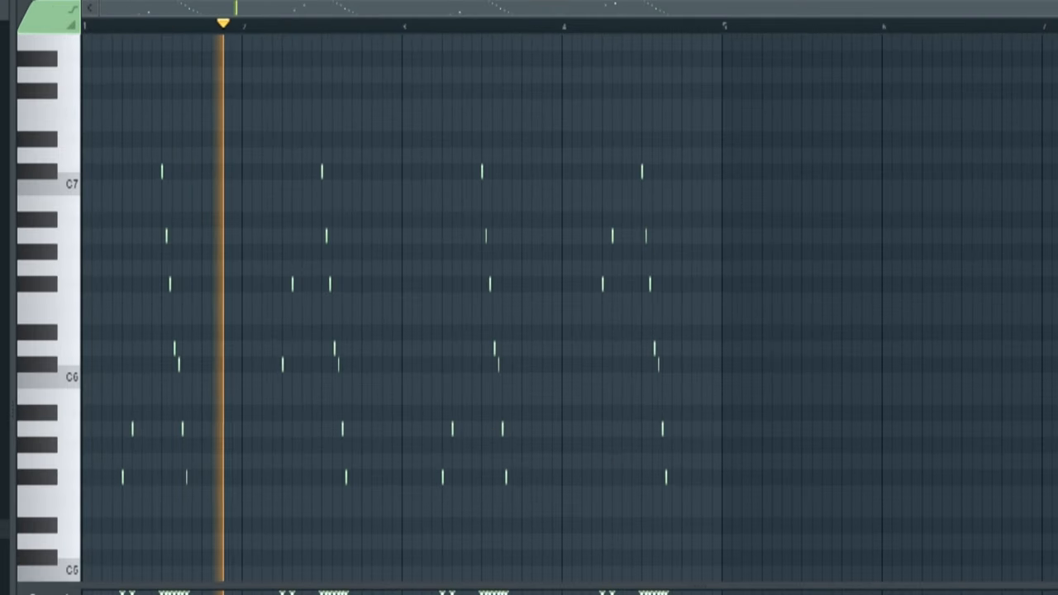
Show the MMBN3 pattern's short-note chords across four bars in the piano roll
left_click(409, 23)
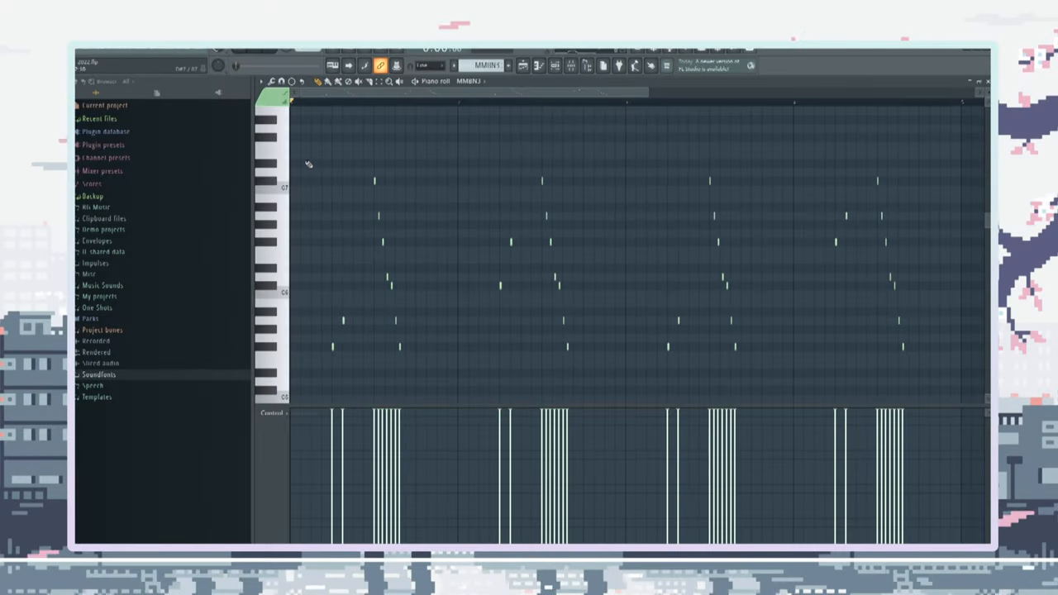
mouse_move(305, 157)
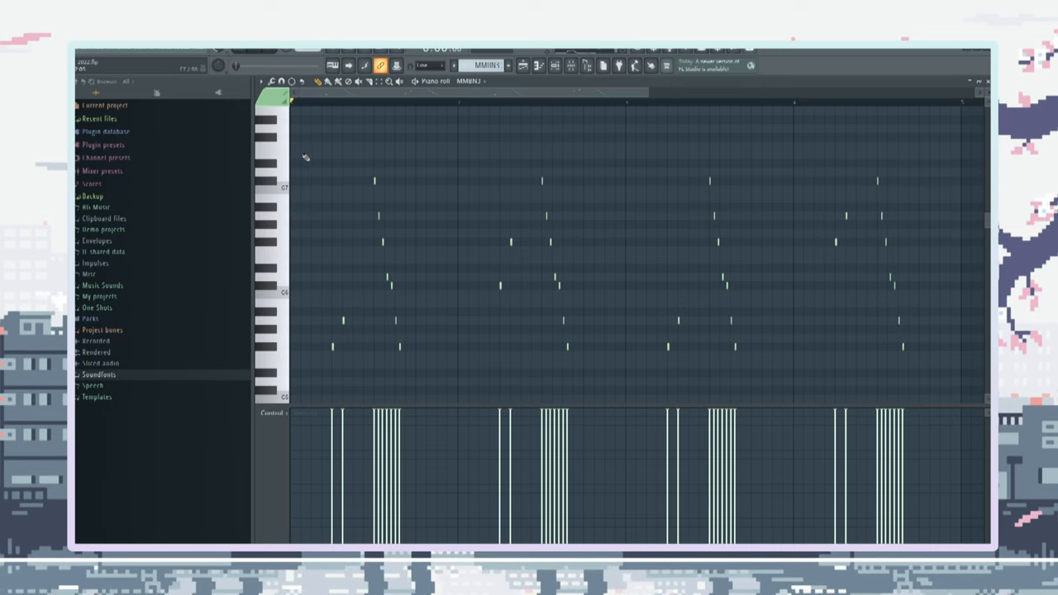
mouse_move(295, 141)
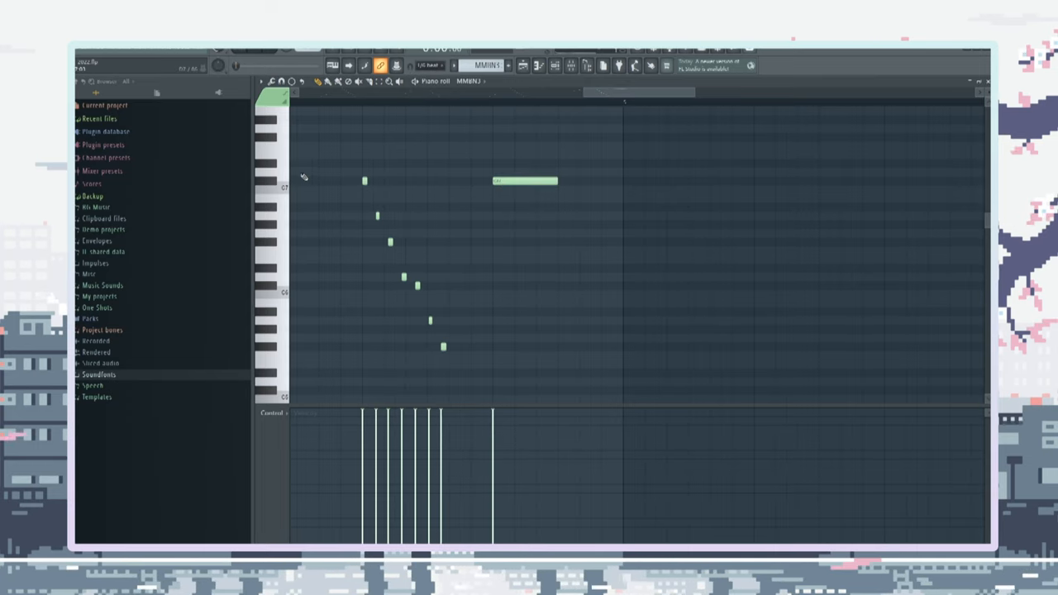
Delete the long high note and switch to SQUARE 2 with Genny's Sonic Square preset
right_click(525, 180)
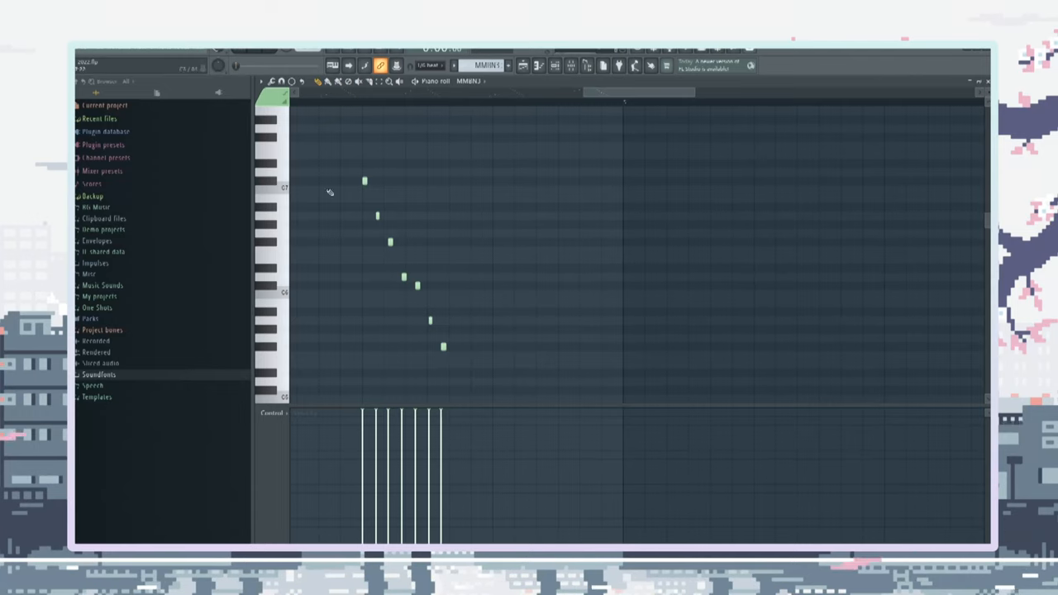
mouse_move(496, 181)
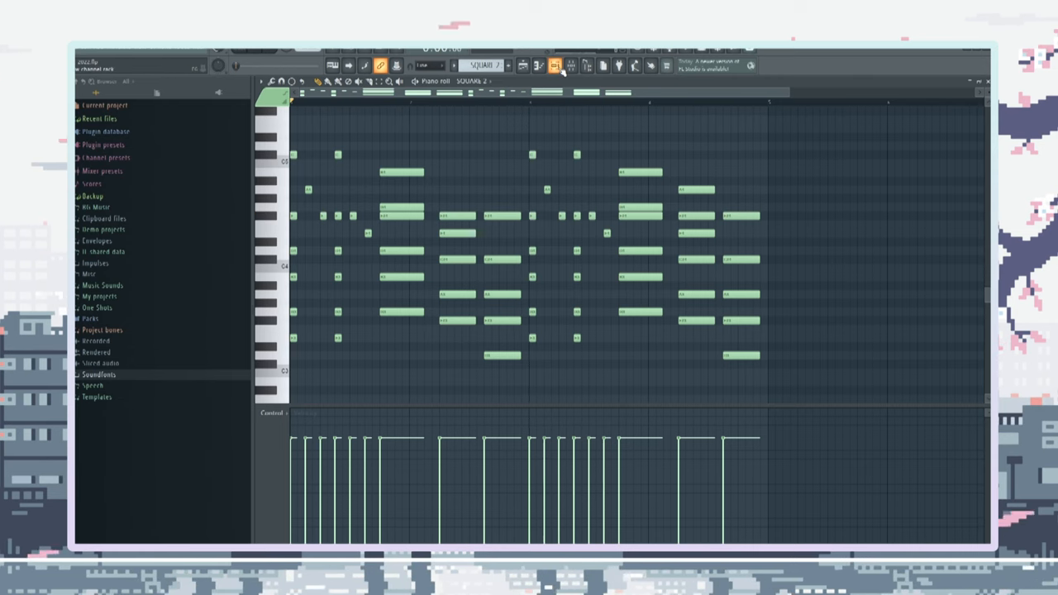
left_click(556, 65)
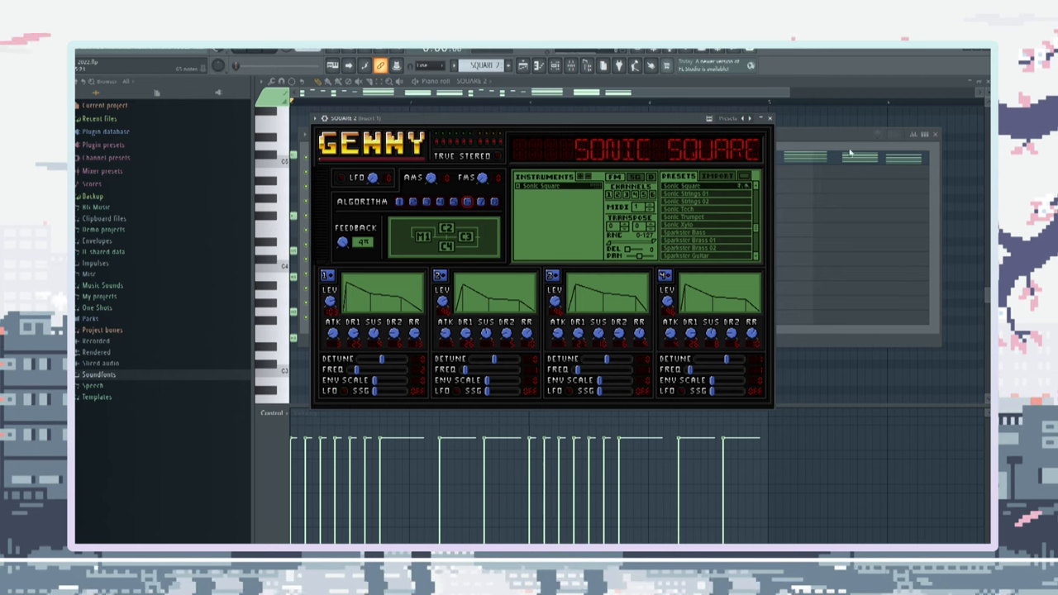
Close the Genny window to return to the MMBN3 arpeggio in the piano roll
left_click(769, 118)
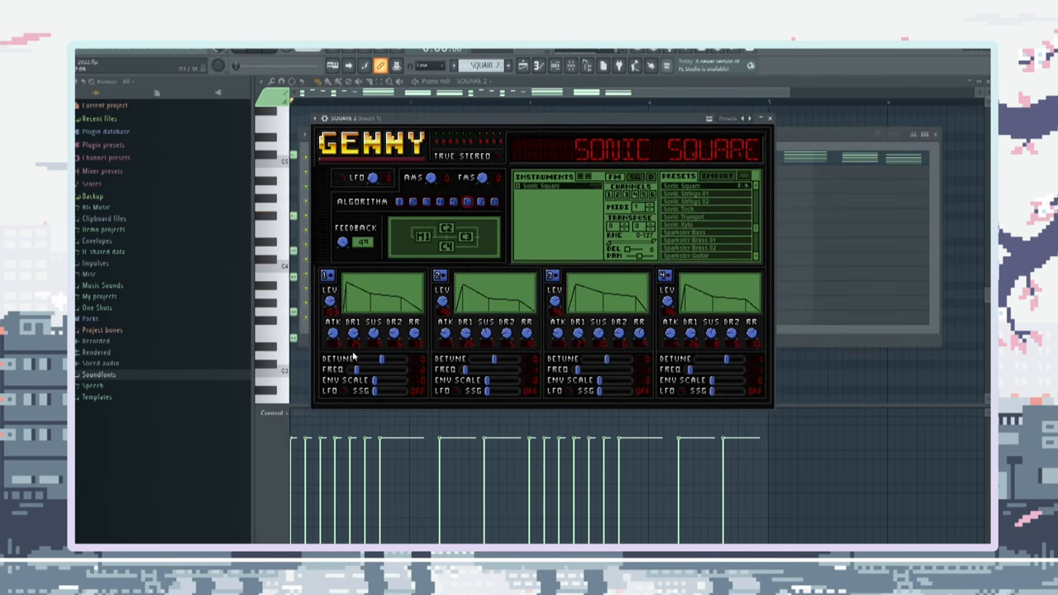
mouse_move(629, 263)
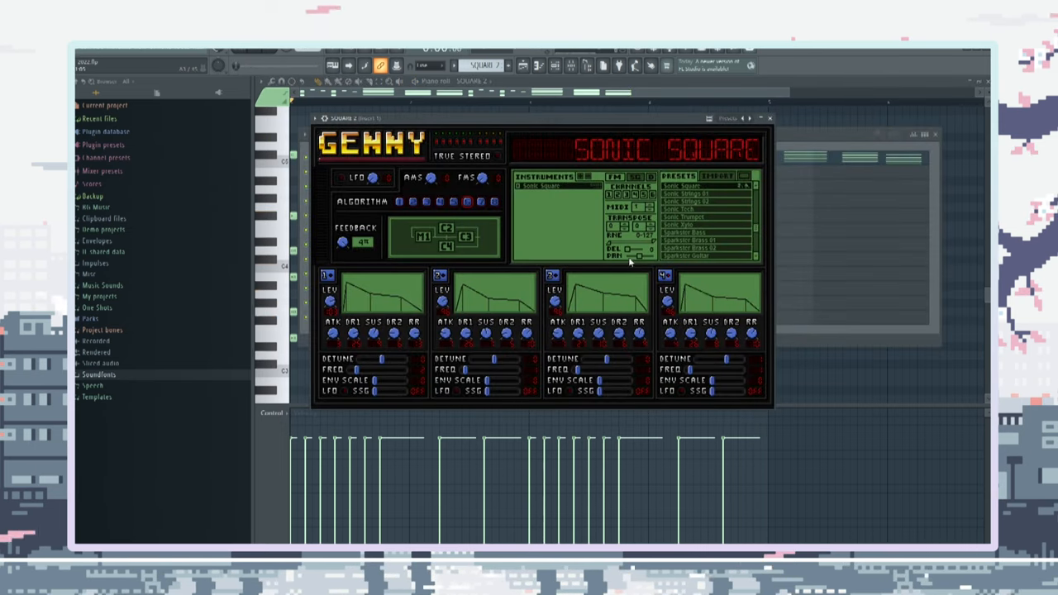
left_click(769, 117)
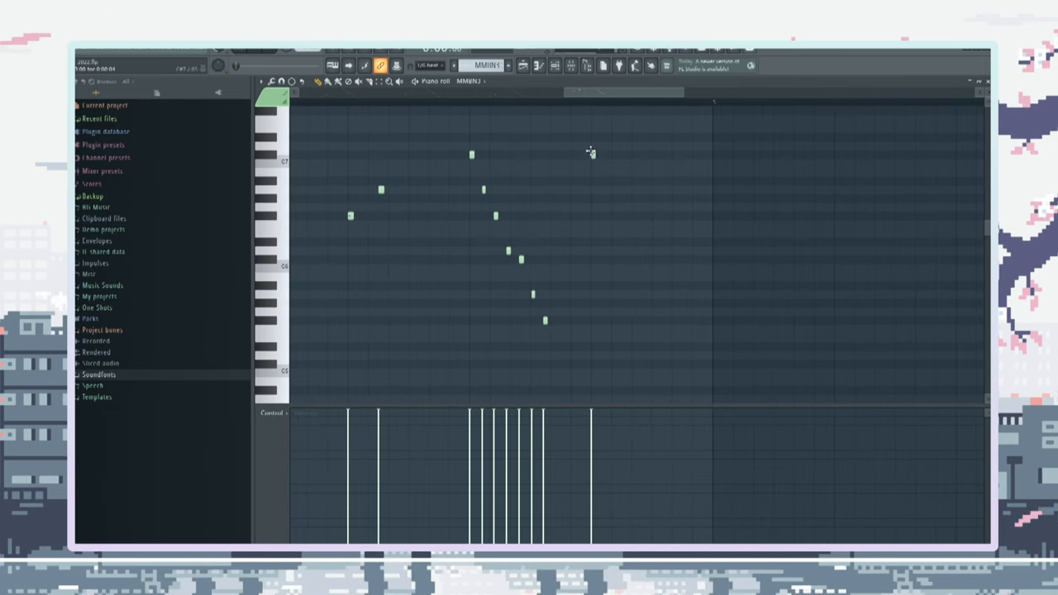
Add another arpeggio note and change the grid snap resolution
left_click(593, 154)
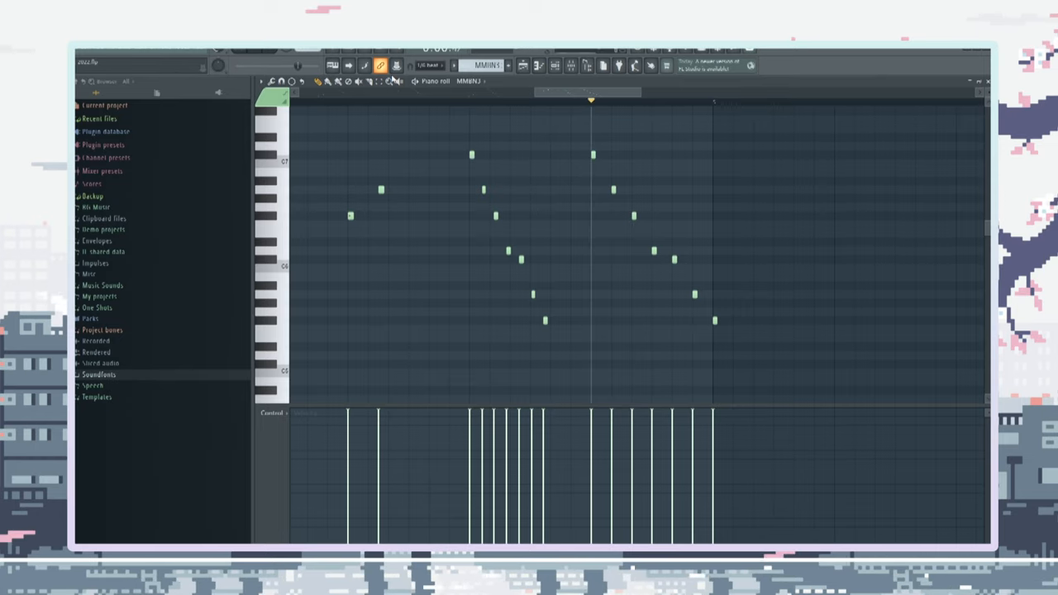
left_click(430, 65)
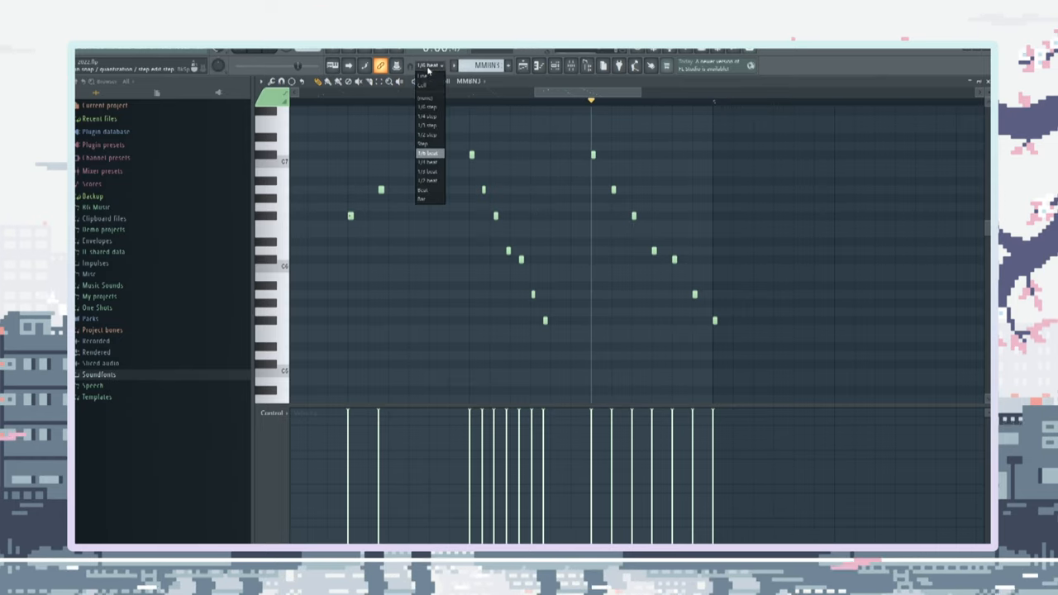
left_click_drag(620, 129, 788, 358)
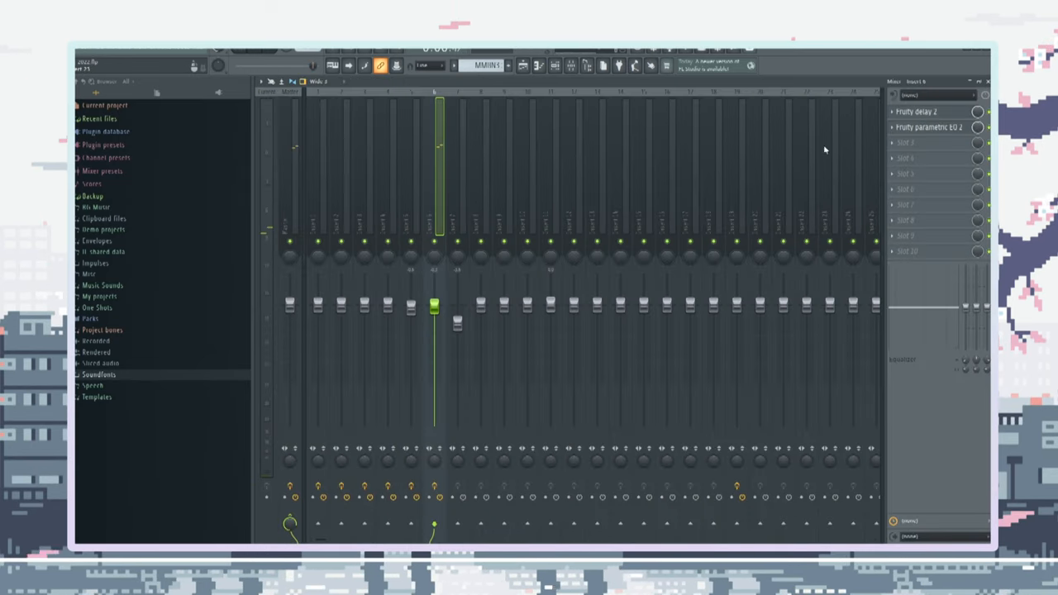
Show the Omnisphere #2 long overlapping chords across four bars in the piano roll
left_click(930, 111)
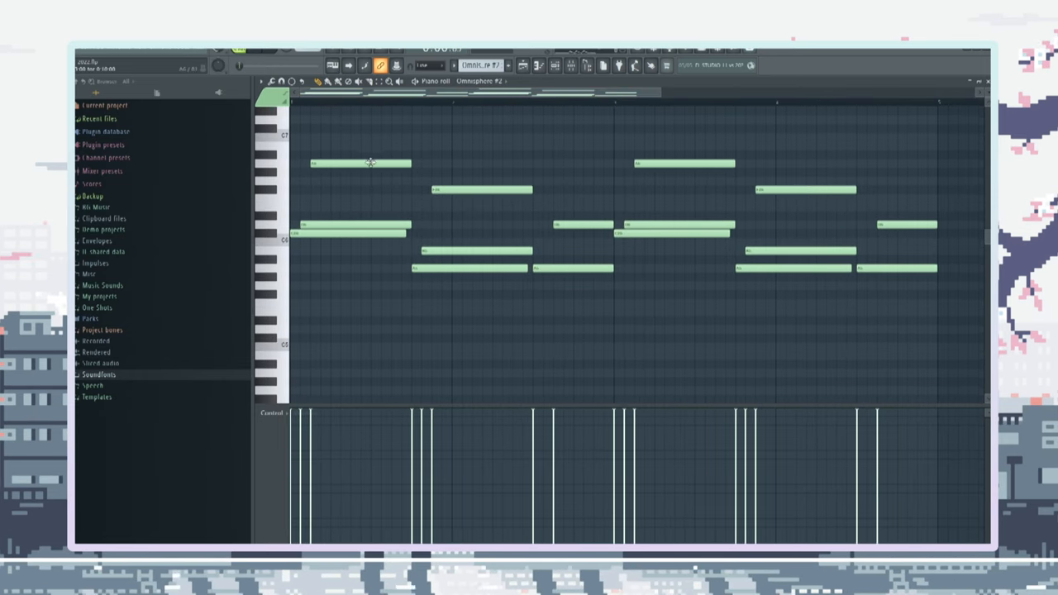
mouse_move(380, 176)
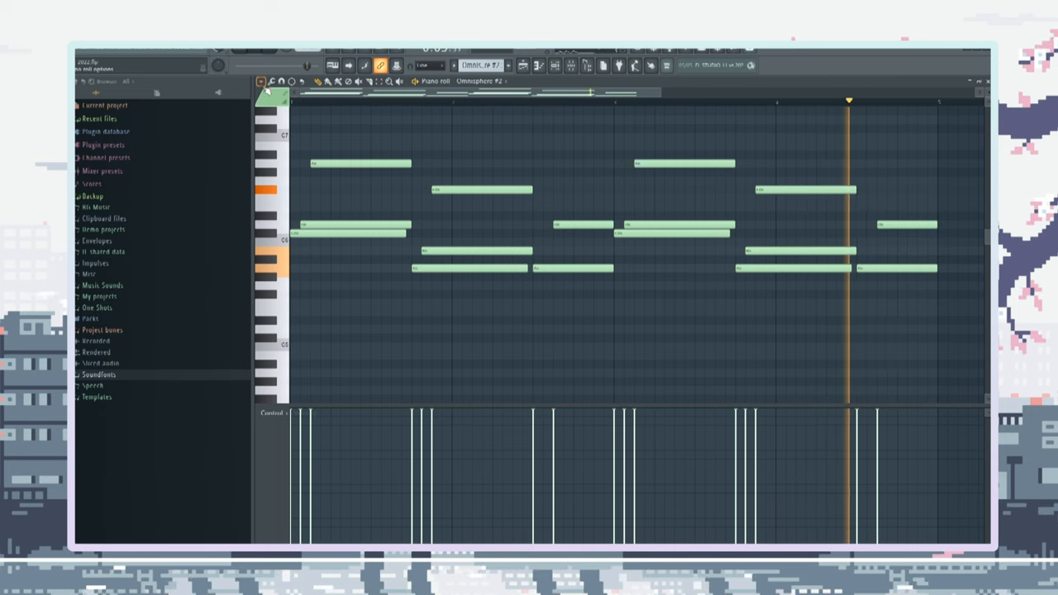
left_click(399, 81)
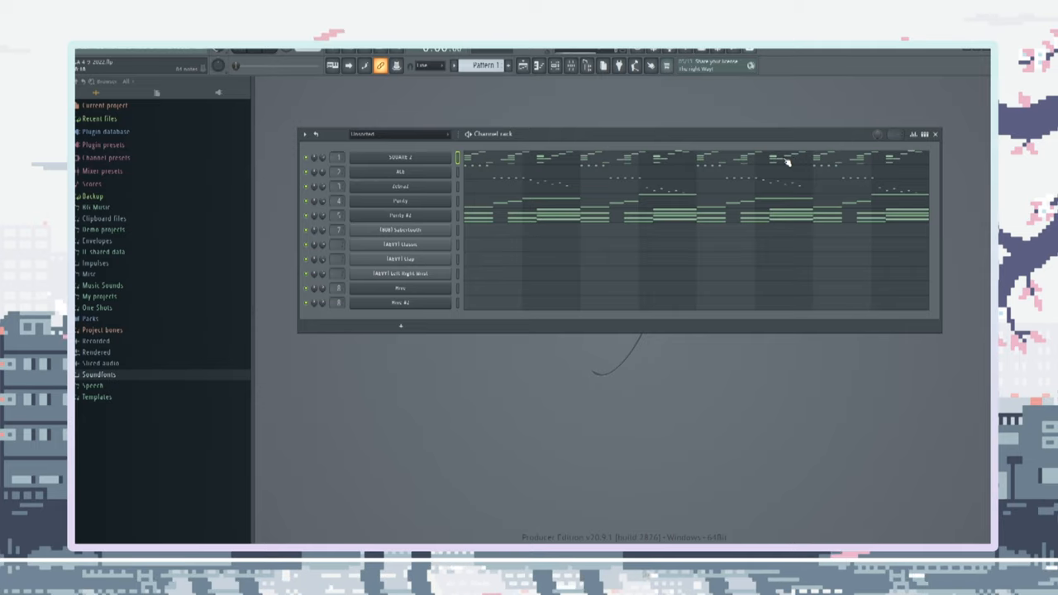
View the SQUARE 2 channel's Genny synth and notes, then close Genny
double_click(400, 156)
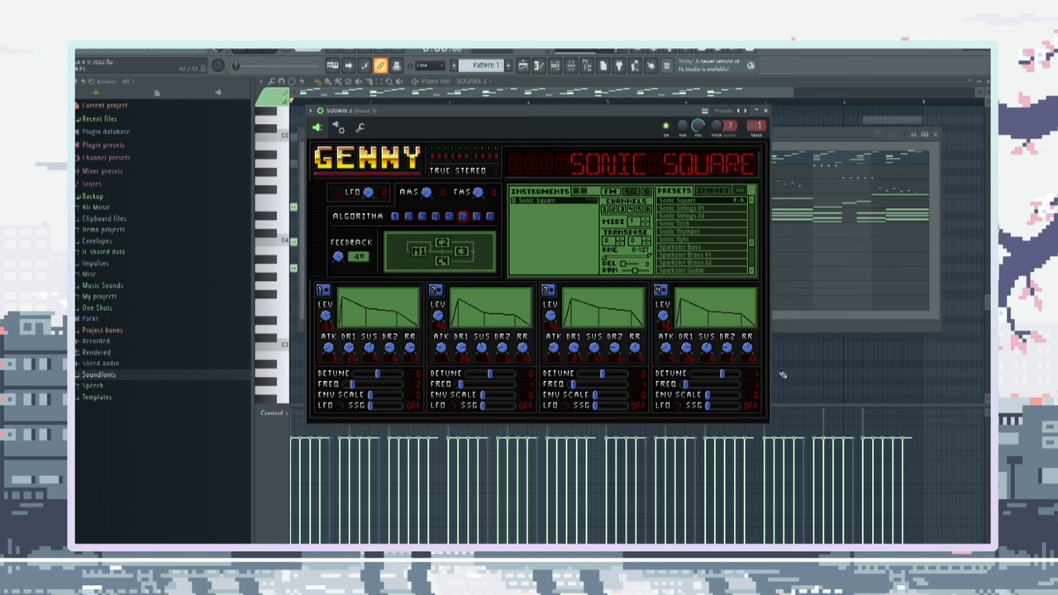
mouse_move(468, 343)
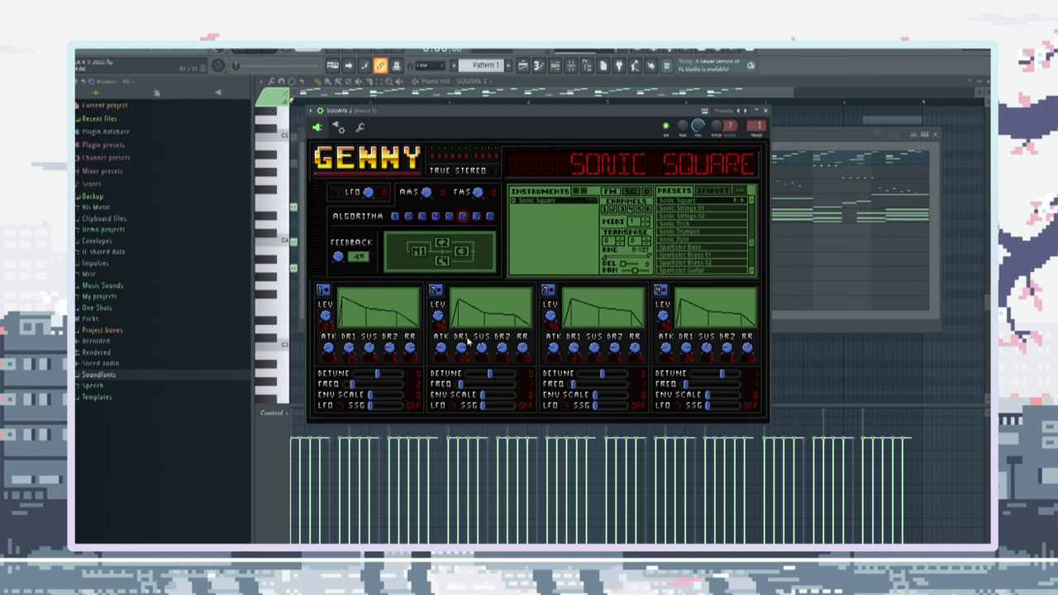
left_click(765, 110)
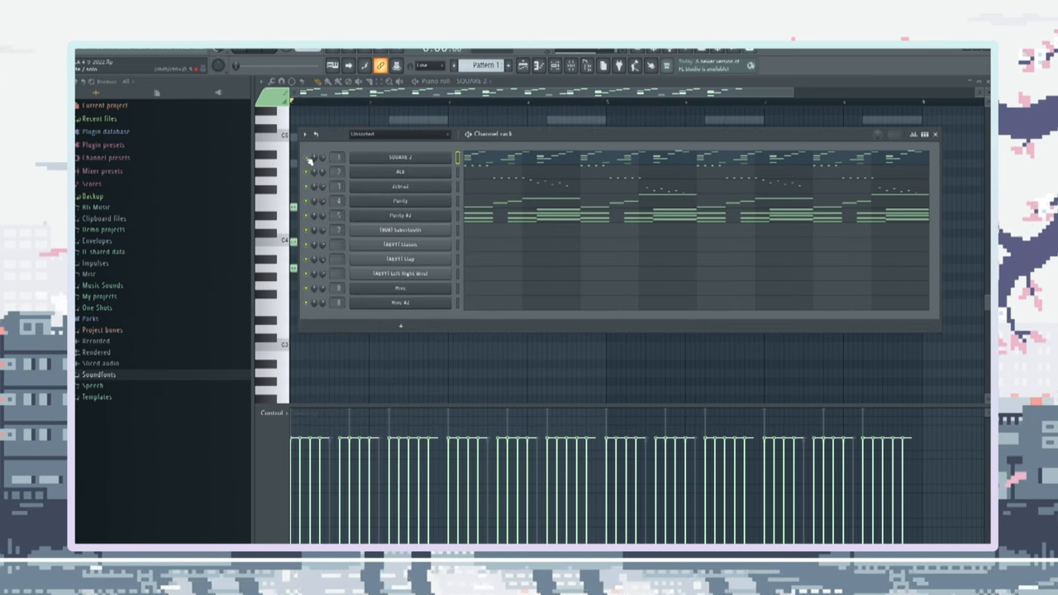